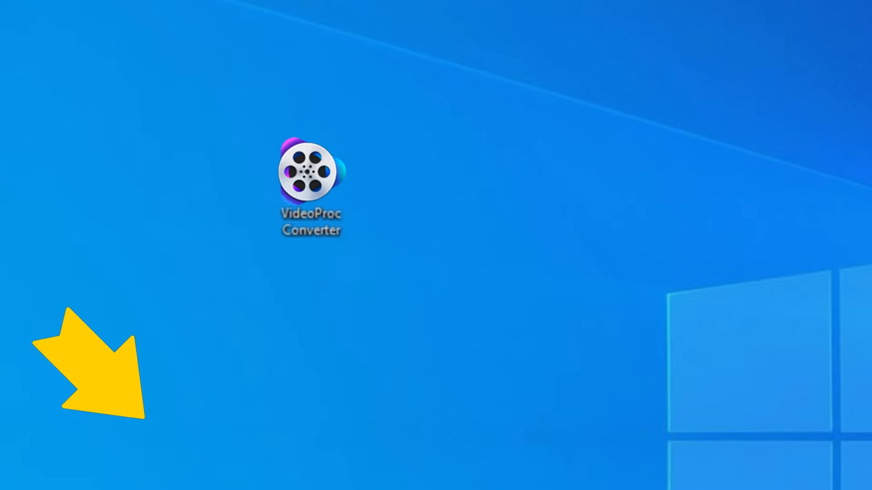
- Launch VideoProc Converter from its desktop shortcut to reach the start screen
{"action": "left_click", "coordinate": [311, 178]}
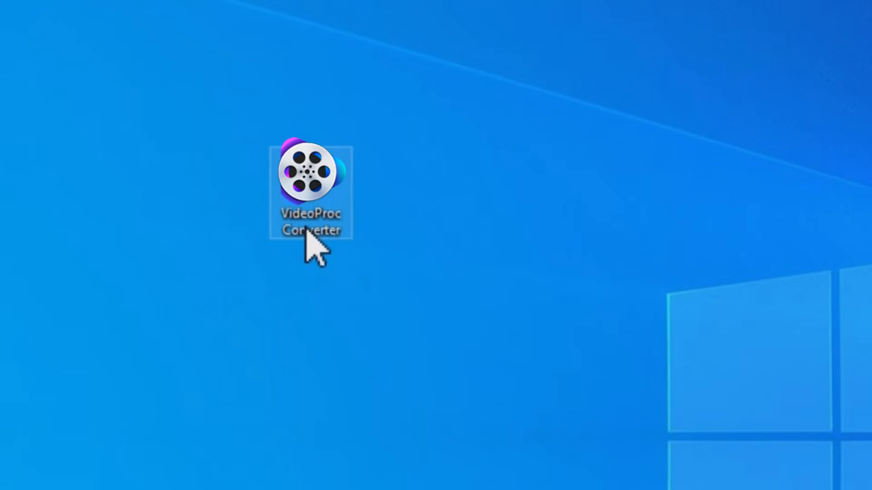
{"action": "double_click", "coordinate": [311, 173]}
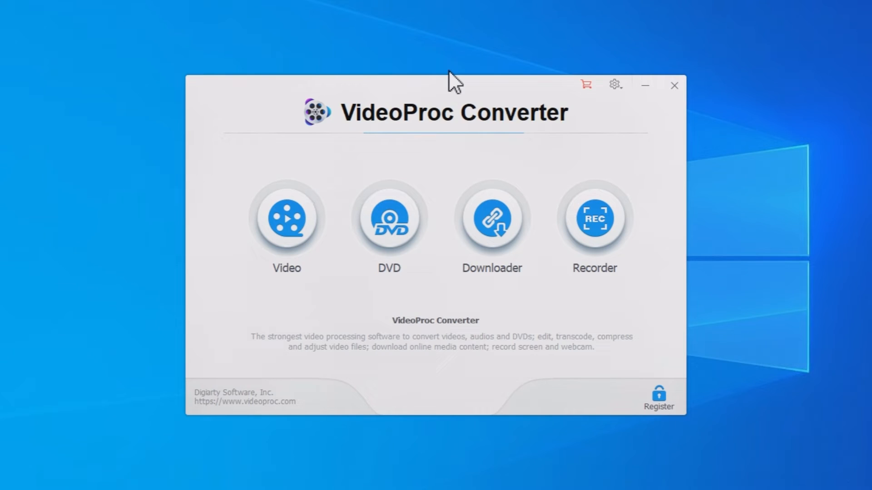
{"action": "left_click", "coordinate": [286, 217]}
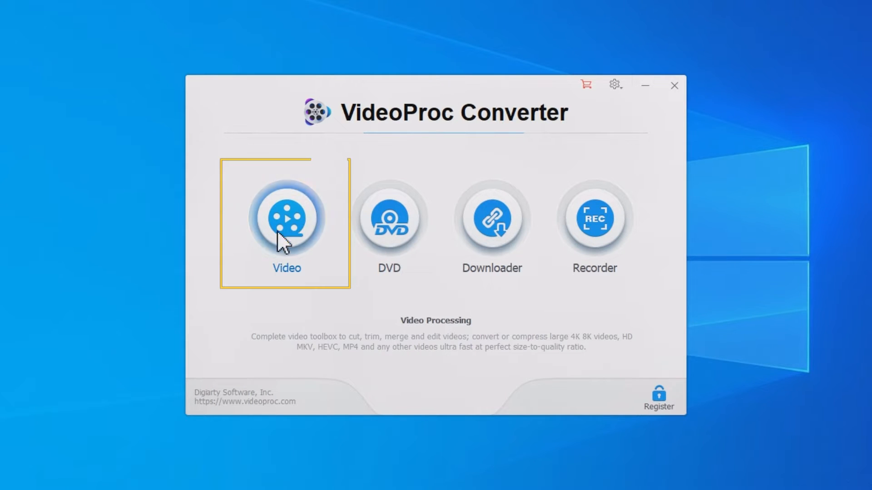
- Add girl.in.lib.mp4, hand.holding.yellow.follower.mp4 and phonograph.mp4 to the Video workspace
{"action": "left_click", "coordinate": [286, 217]}
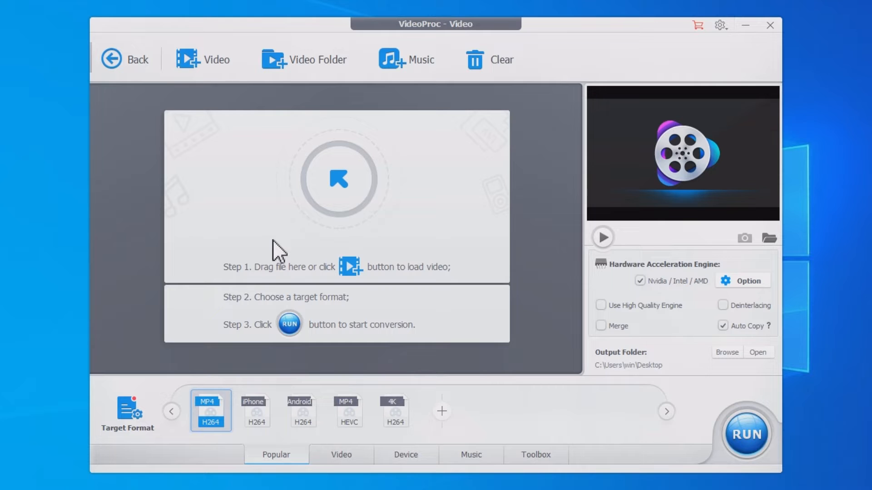
{"action": "left_click", "coordinate": [203, 60]}
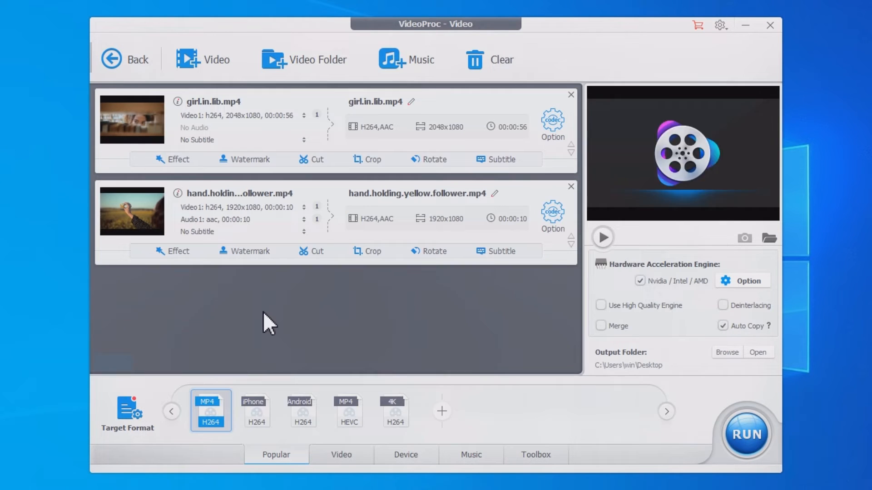
{"action": "left_click", "coordinate": [206, 60]}
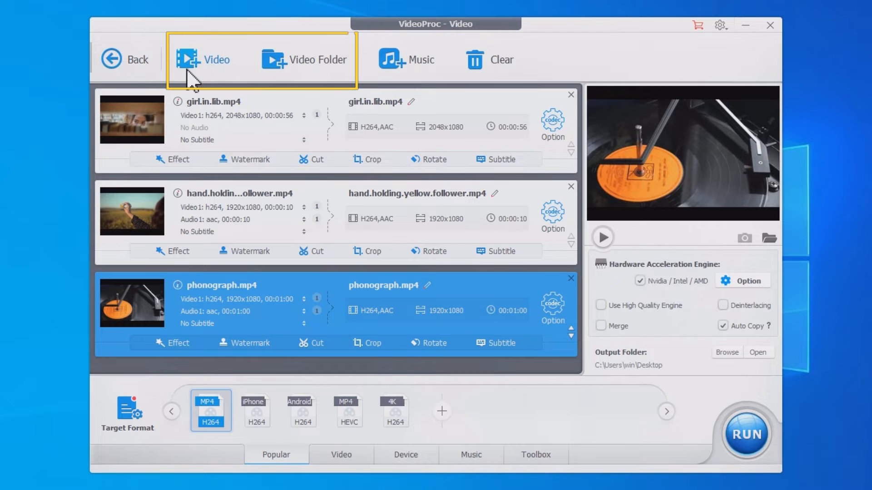
{"action": "mouse_move", "coordinate": [280, 81]}
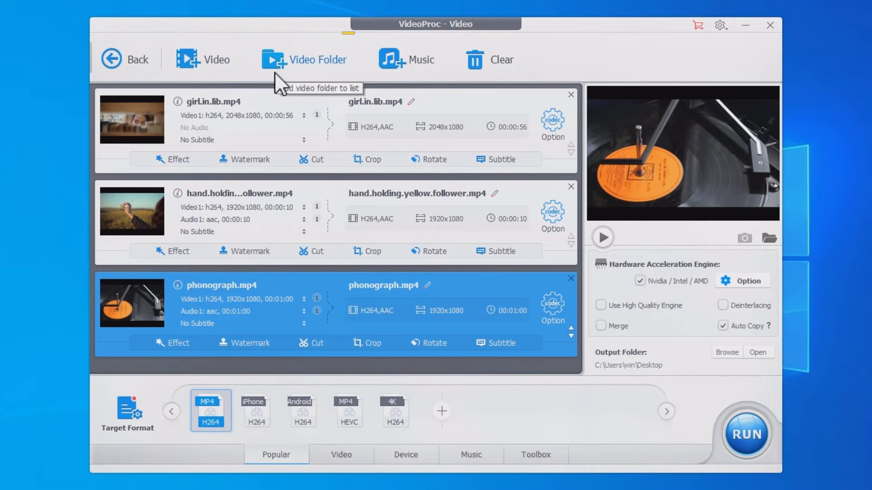
{"action": "mouse_move", "coordinate": [123, 445]}
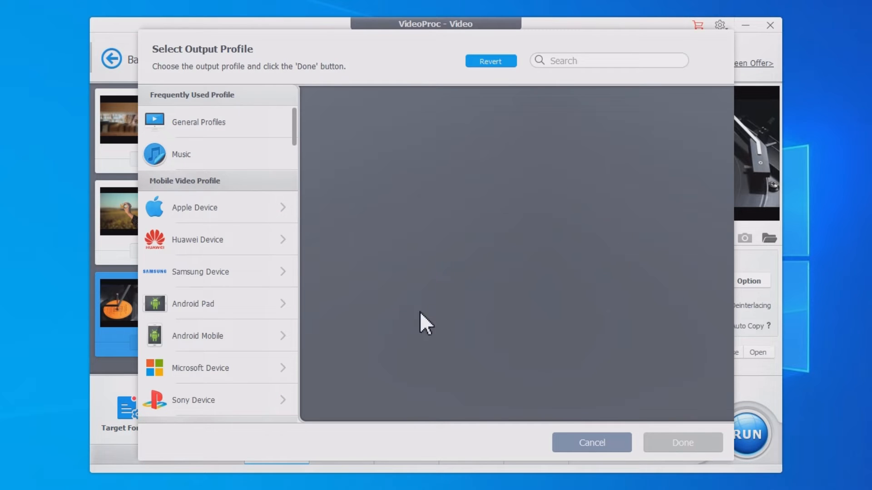
- Search 'mpeg2' and set MPEG2 Video (720x480 .mpg) as the output profile for all clips
{"action": "type", "text": "mpeg2"}
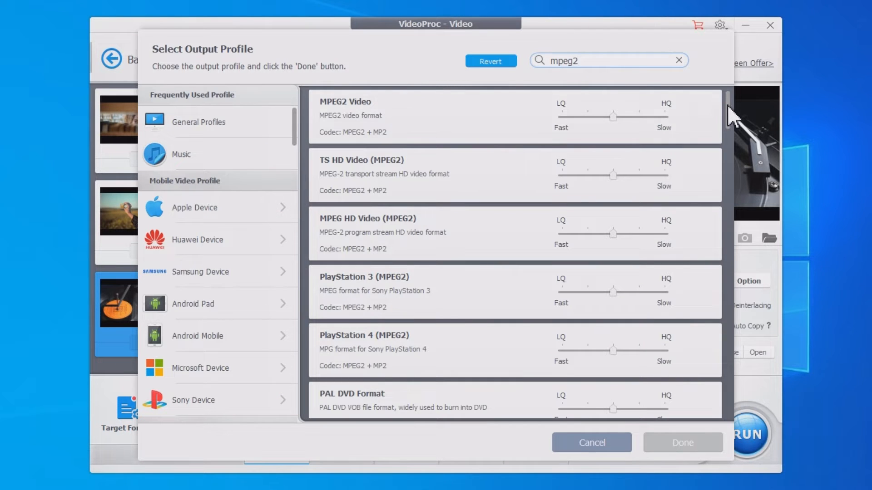
{"action": "scroll", "scroll_direction": "down", "scroll_amount": 3}
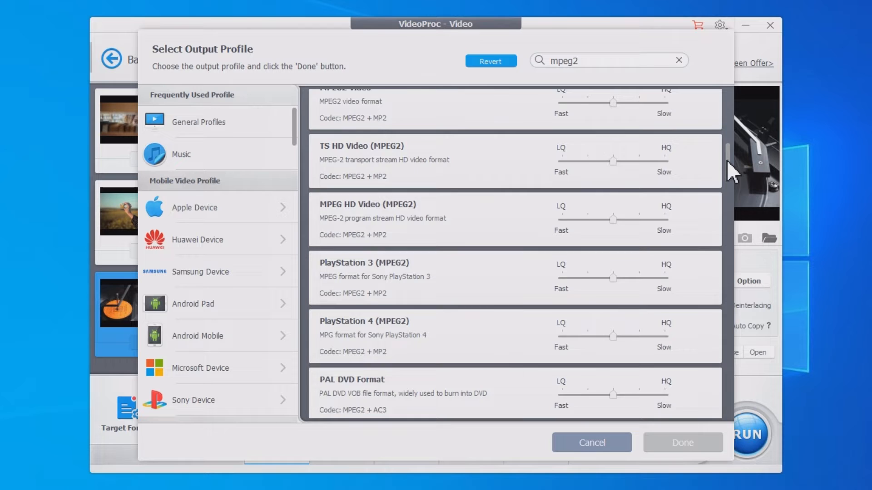
{"action": "scroll", "scroll_direction": "down", "scroll_amount": 3}
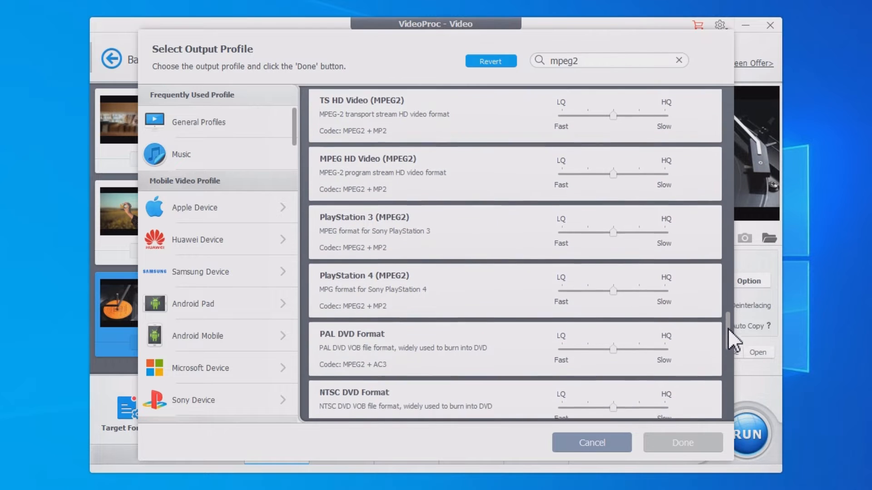
{"action": "scroll", "scroll_direction": "down", "scroll_amount": 3}
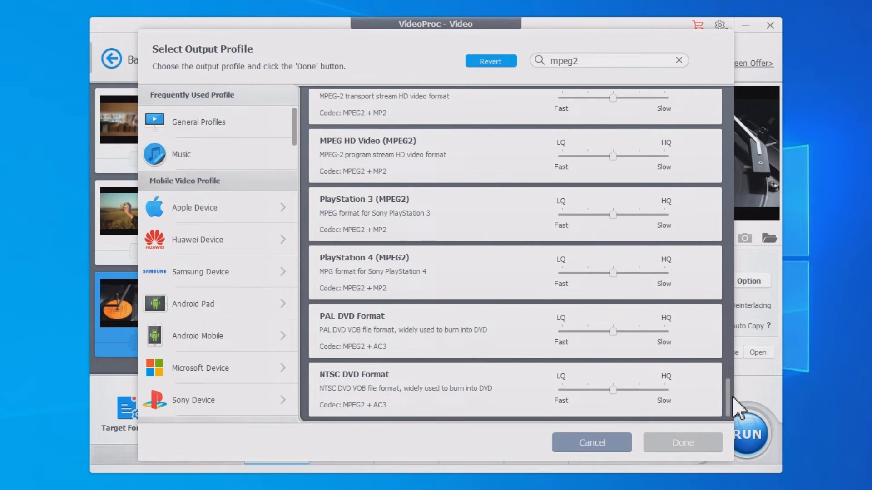
{"action": "scroll", "scroll_direction": "up", "scroll_amount": 3}
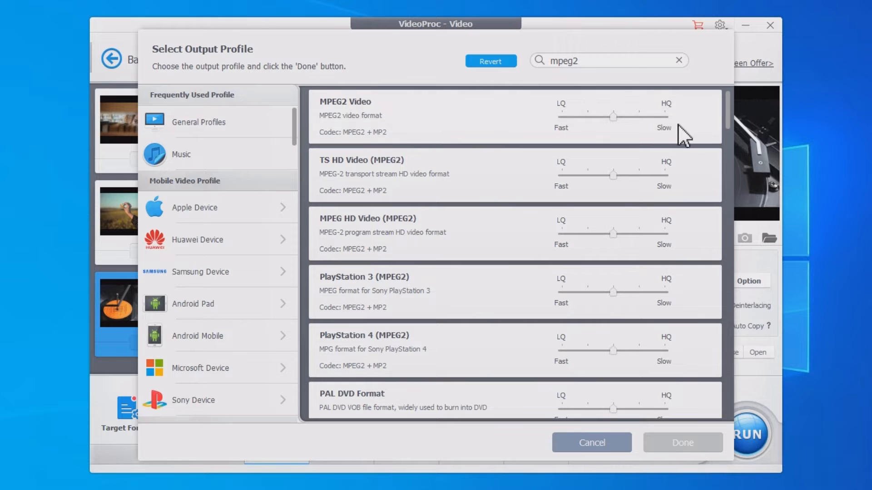
{"action": "left_click", "coordinate": [417, 117]}
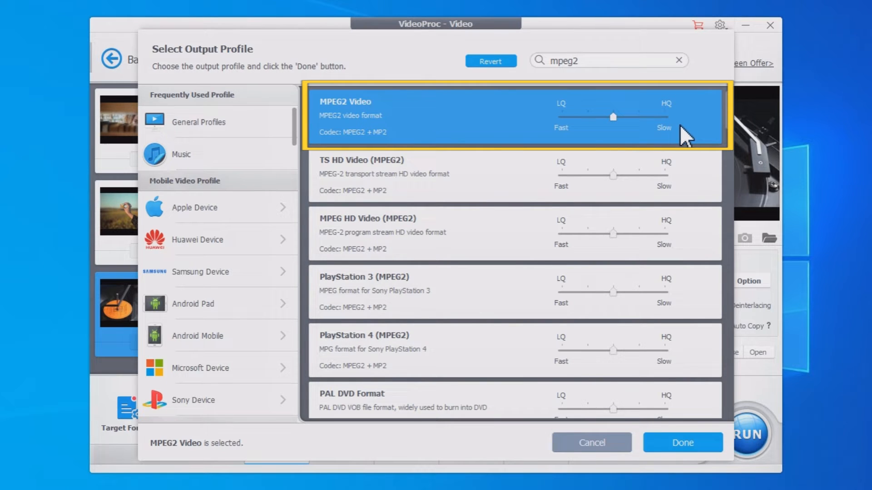
{"action": "mouse_move", "coordinate": [682, 442]}
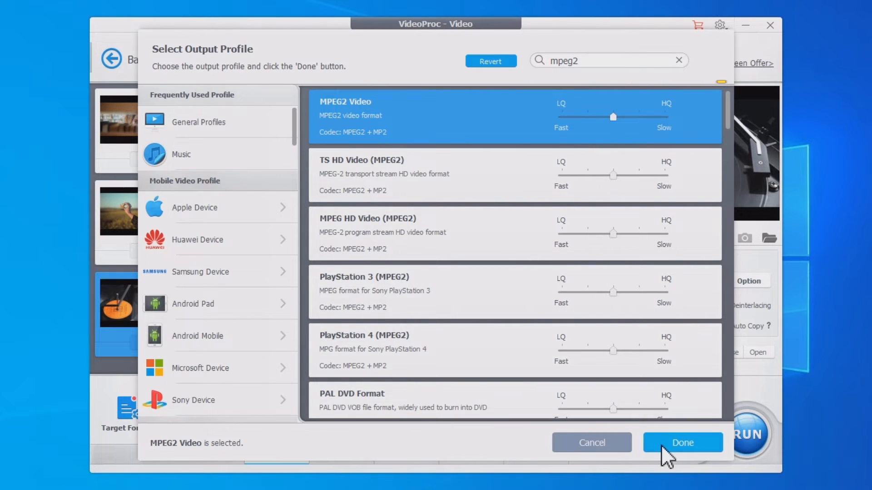
{"action": "left_click", "coordinate": [682, 442]}
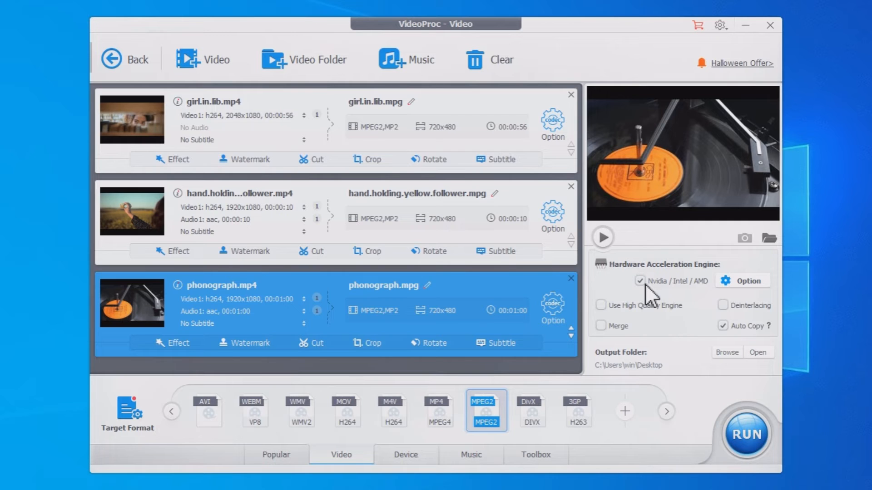
- Run the conversion of all three clips to MPEG2 .mpg files on the Desktop
{"action": "left_click", "coordinate": [744, 435]}
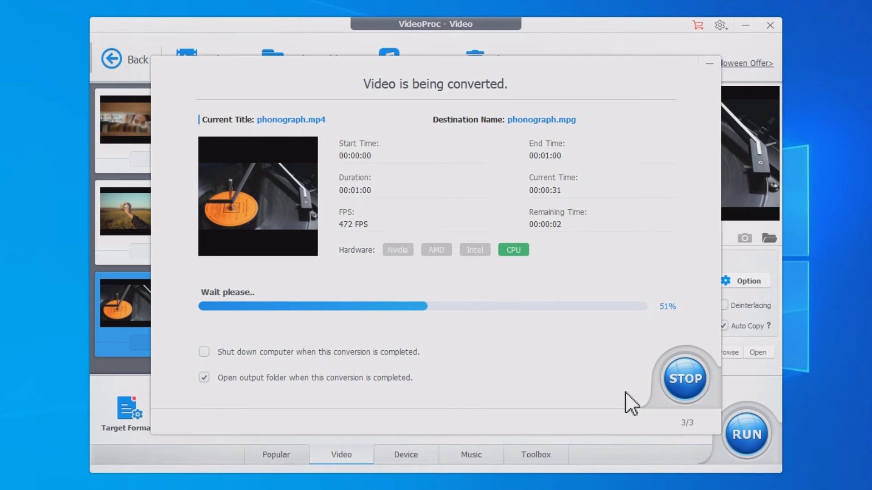
- Let the conversion finish through phonograph.mpg and return to the clip list
{"action": "left_click", "coordinate": [686, 380]}
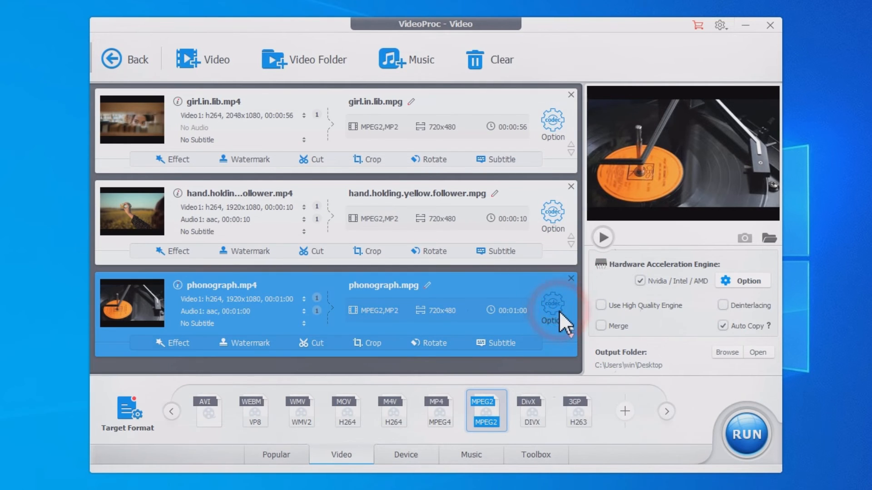
- Review the phonograph clip's encoding settings, then show the three converted .mpg files on the Desktop
{"action": "left_click", "coordinate": [552, 309]}
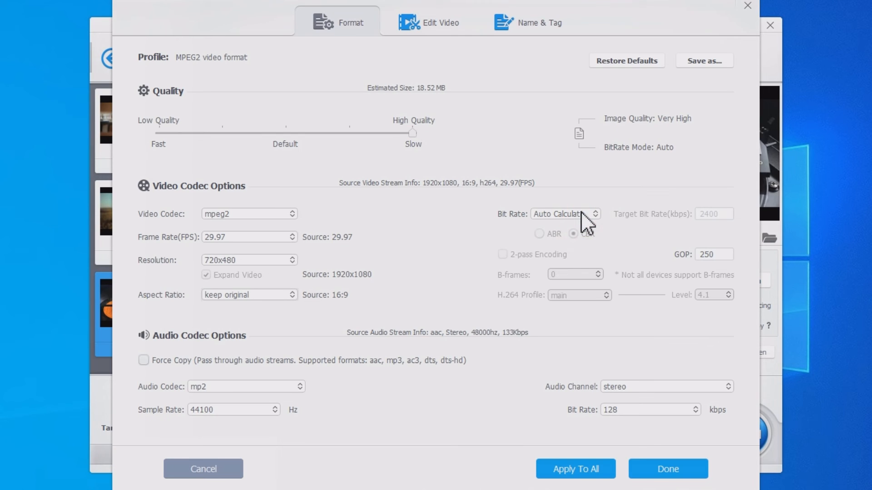
{"action": "mouse_move", "coordinate": [287, 272]}
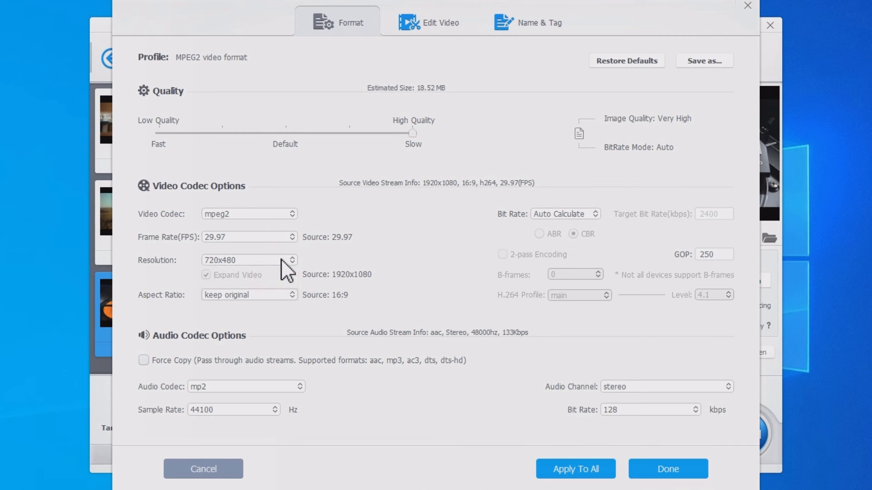
{"action": "mouse_move", "coordinate": [305, 265]}
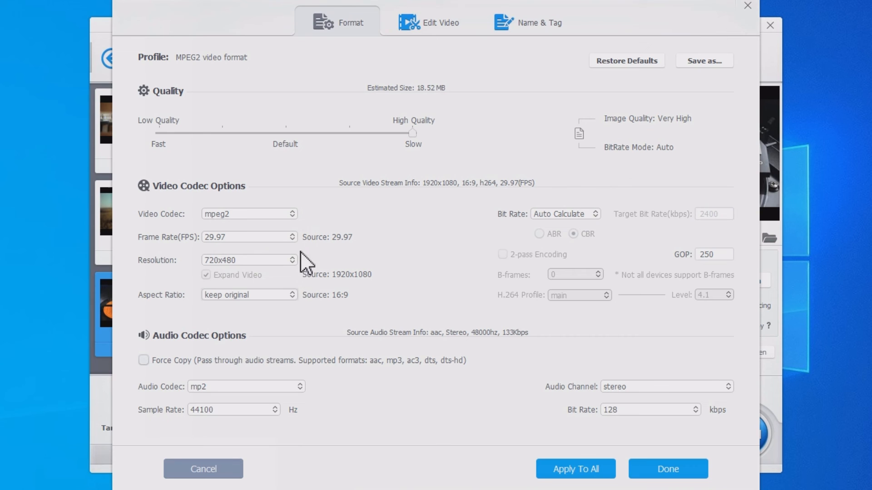
{"action": "left_click", "coordinate": [667, 468]}
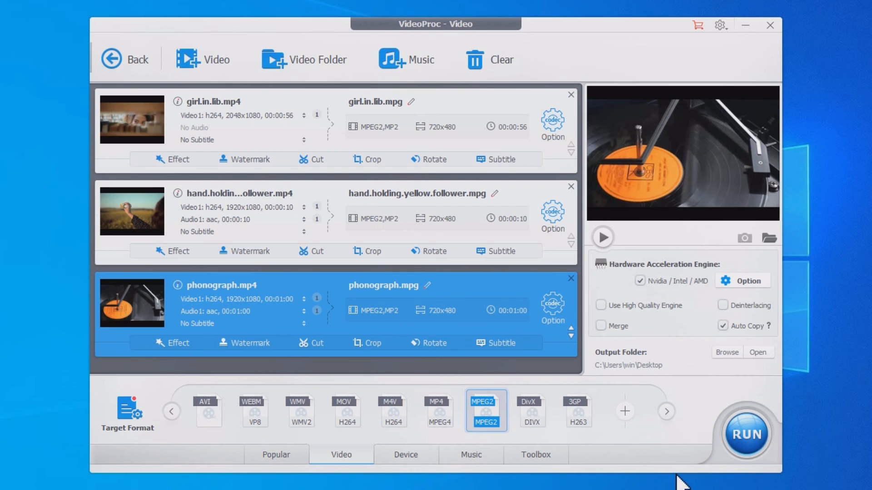
{"action": "left_click", "coordinate": [756, 353]}
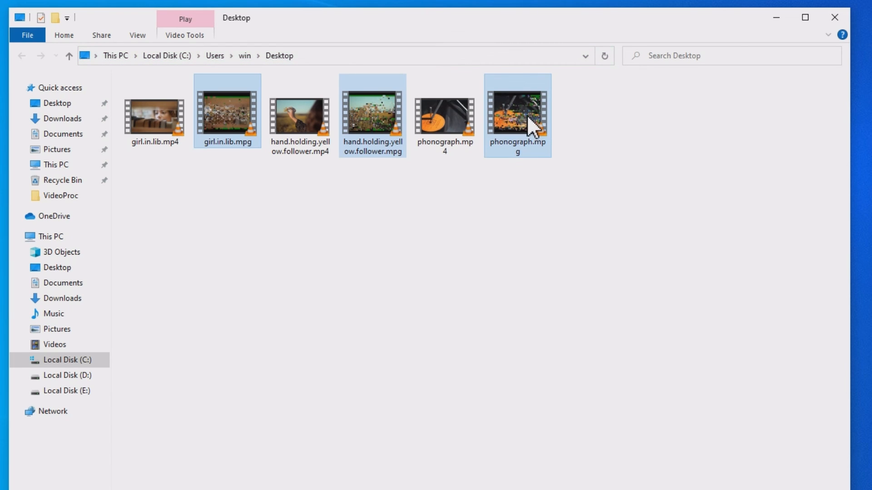